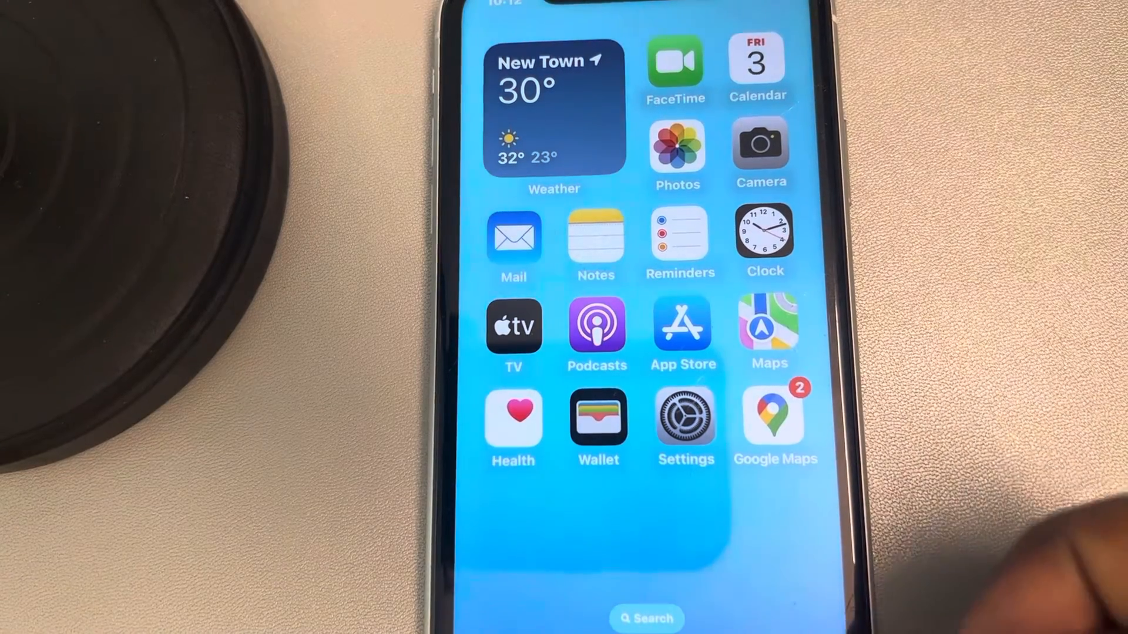
# - Launch Settings from the home screen to reach the General page
pyautogui.click(684, 417)
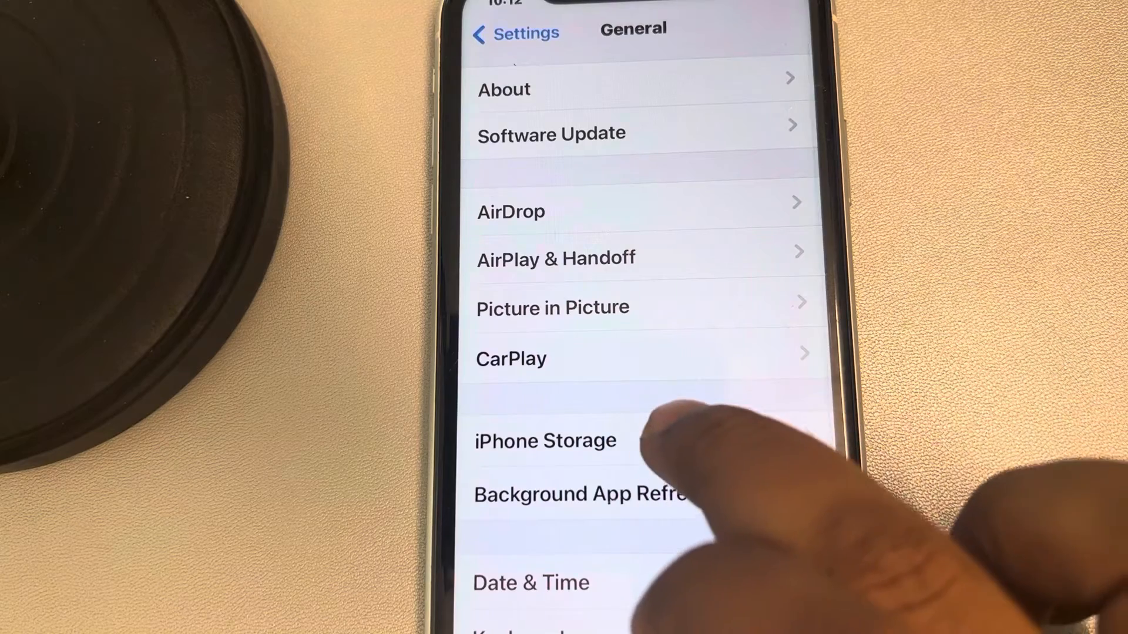
# - Go into iPhone Storage, scroll the app list and select 2Number (66.6 MB app, 2.9 MB data)
pyautogui.click(544, 441)
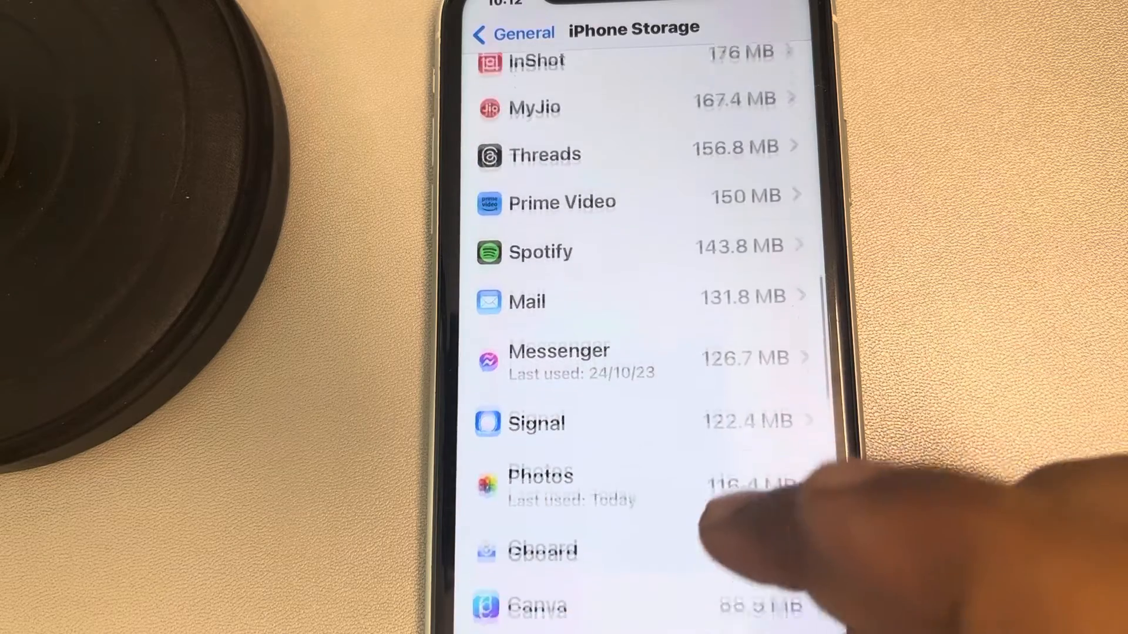
pyautogui.scroll(3)
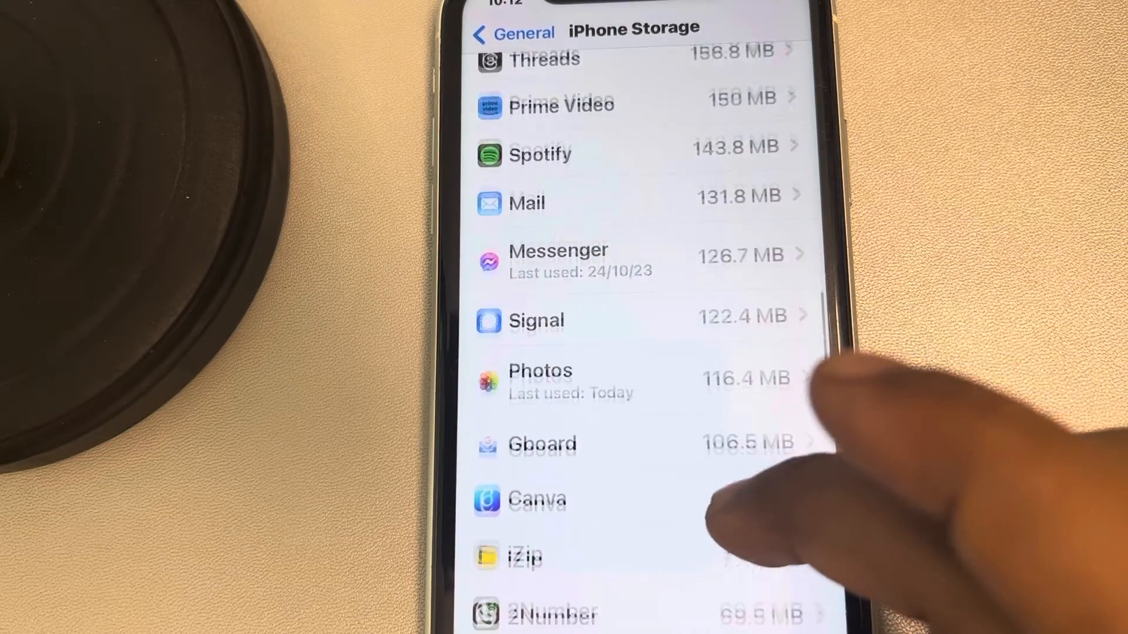
pyautogui.scroll(3)
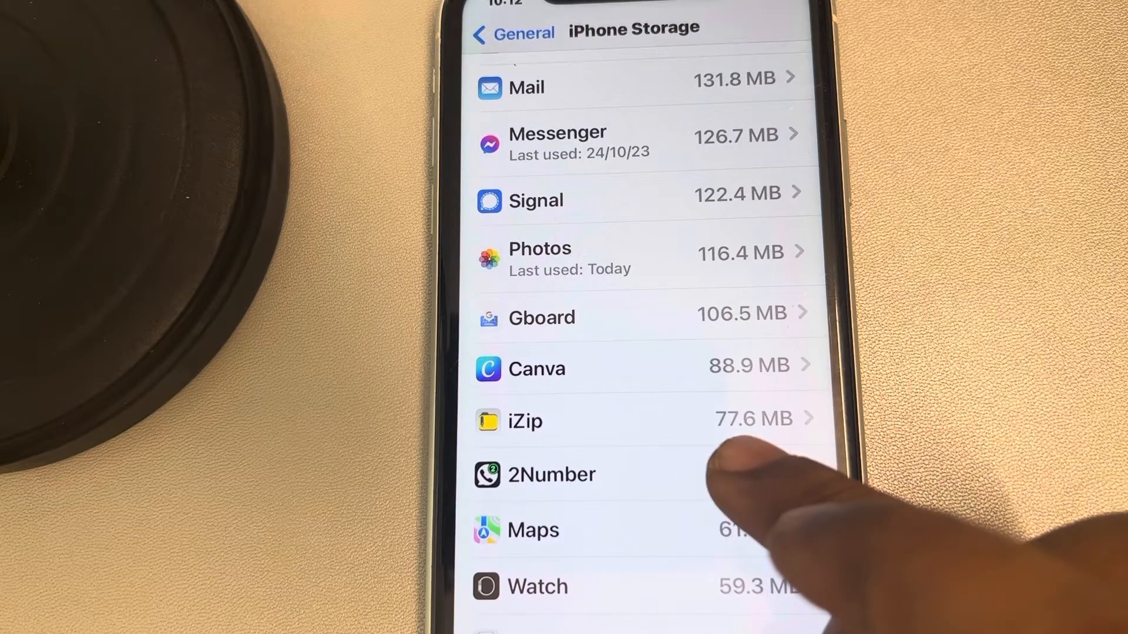
pyautogui.click(553, 474)
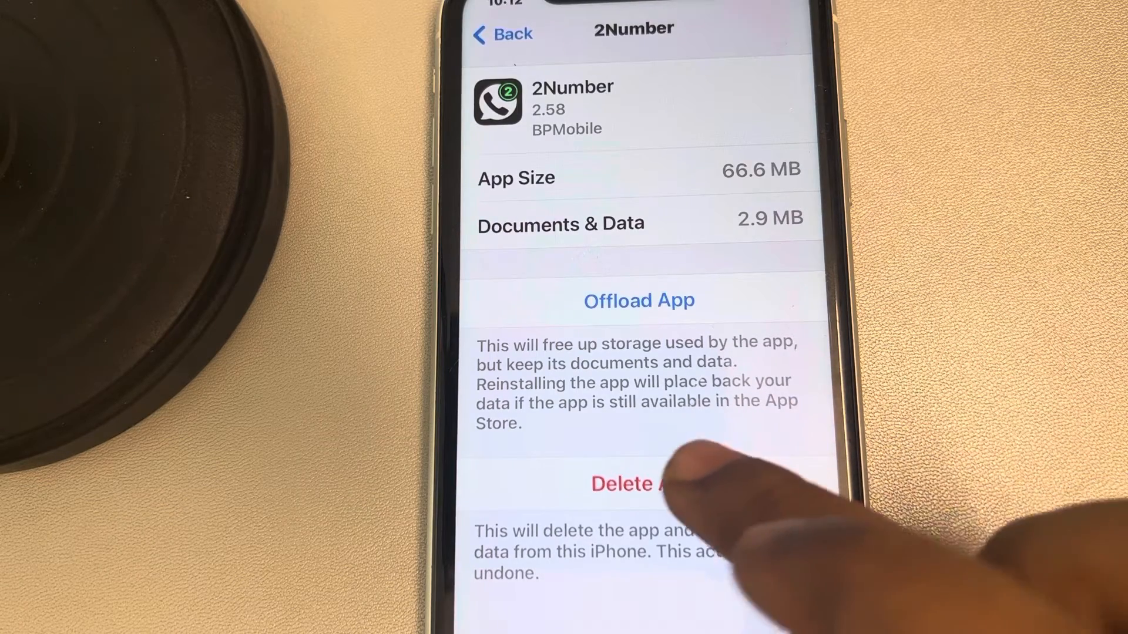
# - Choose Delete App for 2Number, raising the documents-and-data removal warning
pyautogui.click(627, 483)
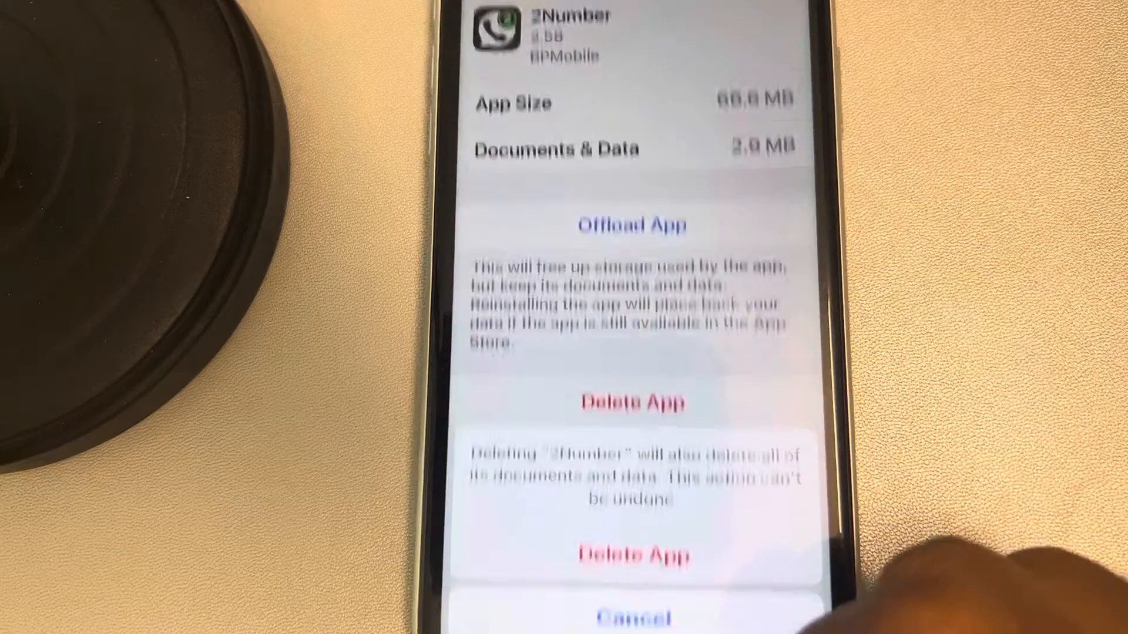